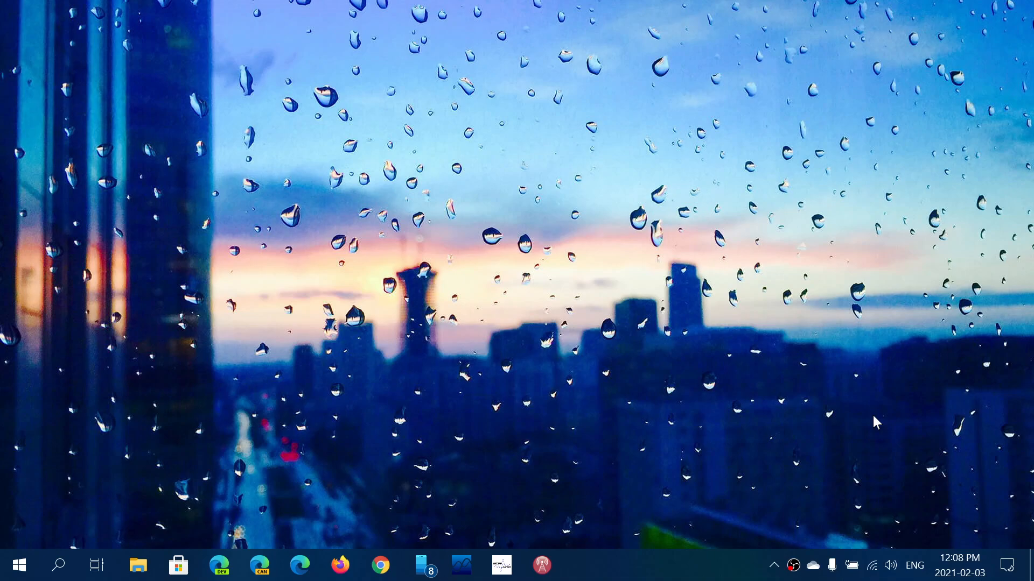
mouse_move(919, 456)
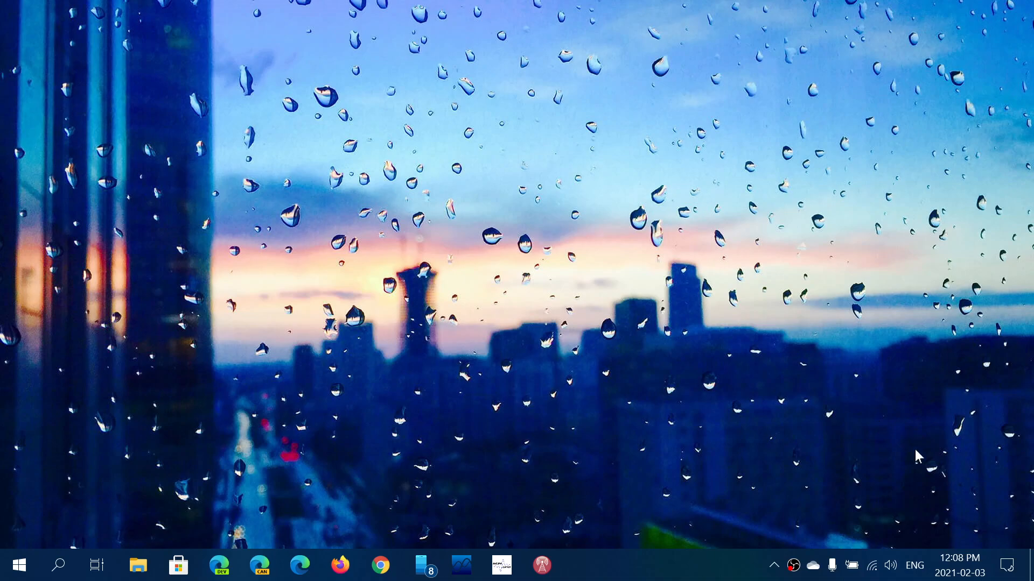
Reach the Windows Update page via Action Center, All settings and Update & Security
click(1006, 565)
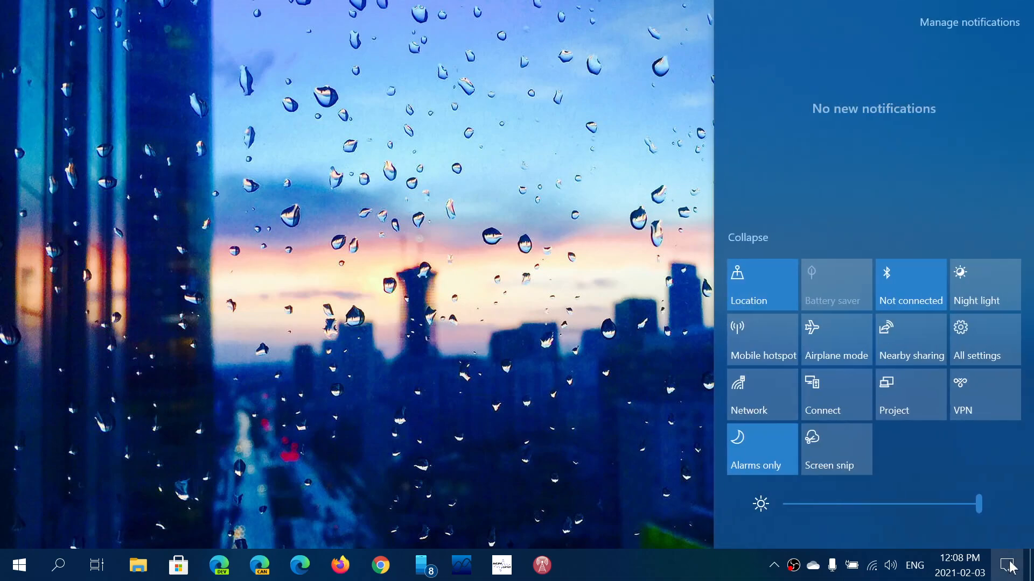
mouse_move(983, 348)
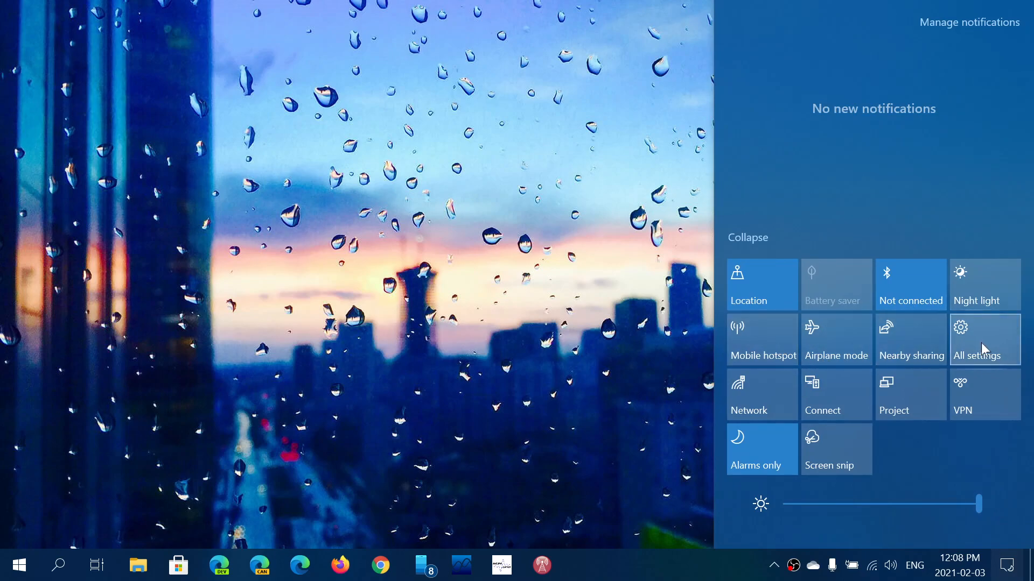
click(976, 339)
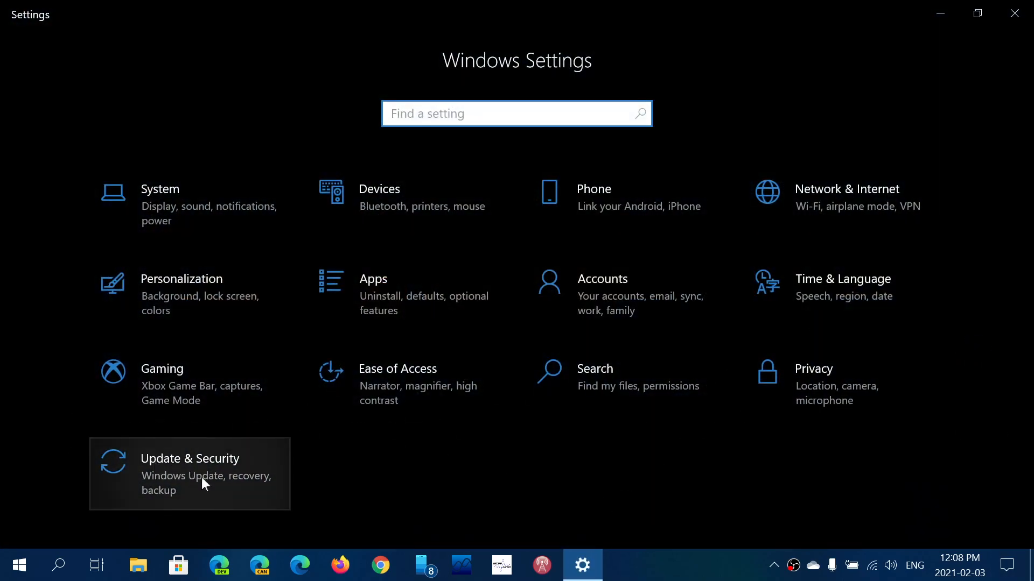
click(189, 474)
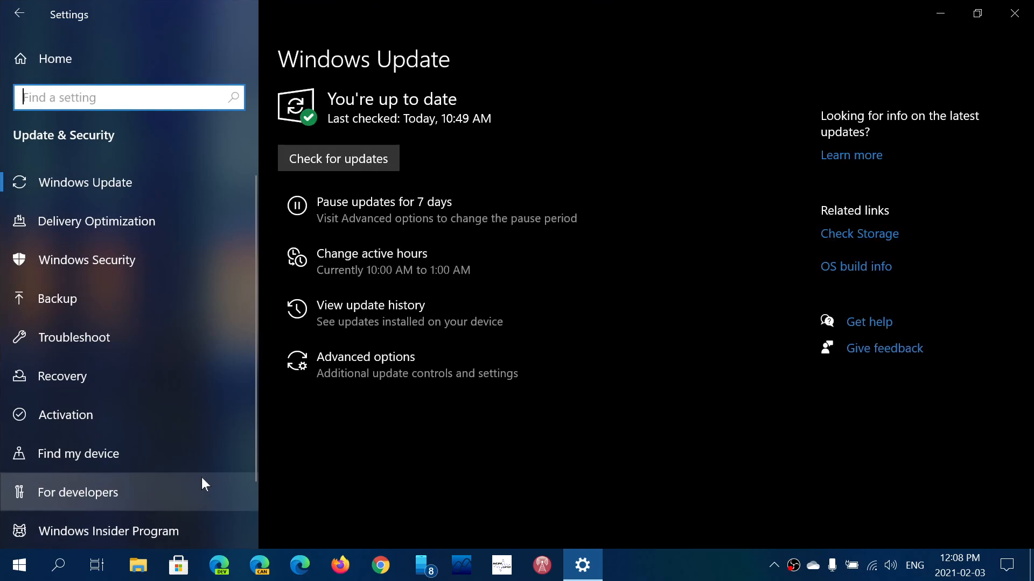